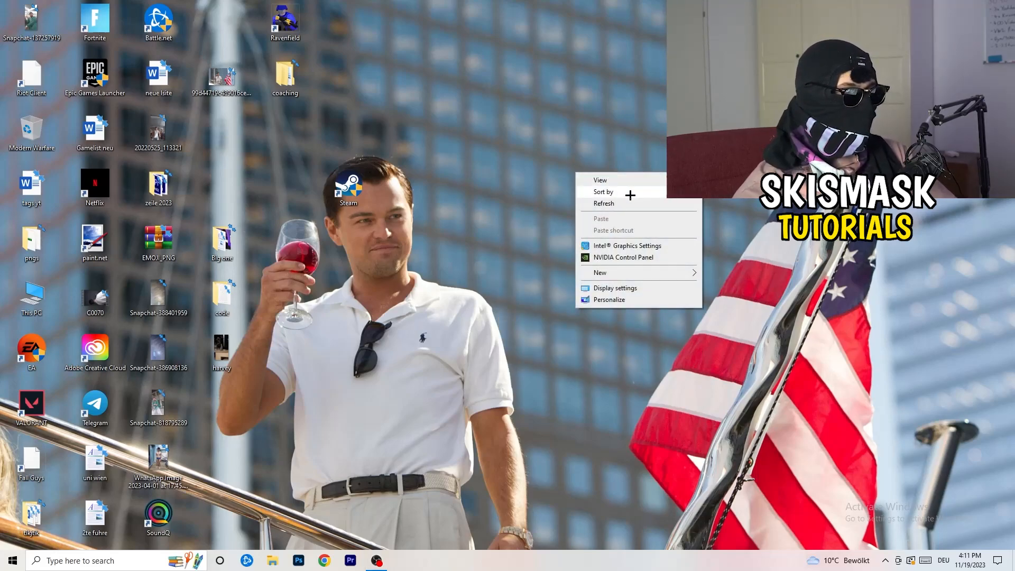
pyautogui.moveTo(634, 257)
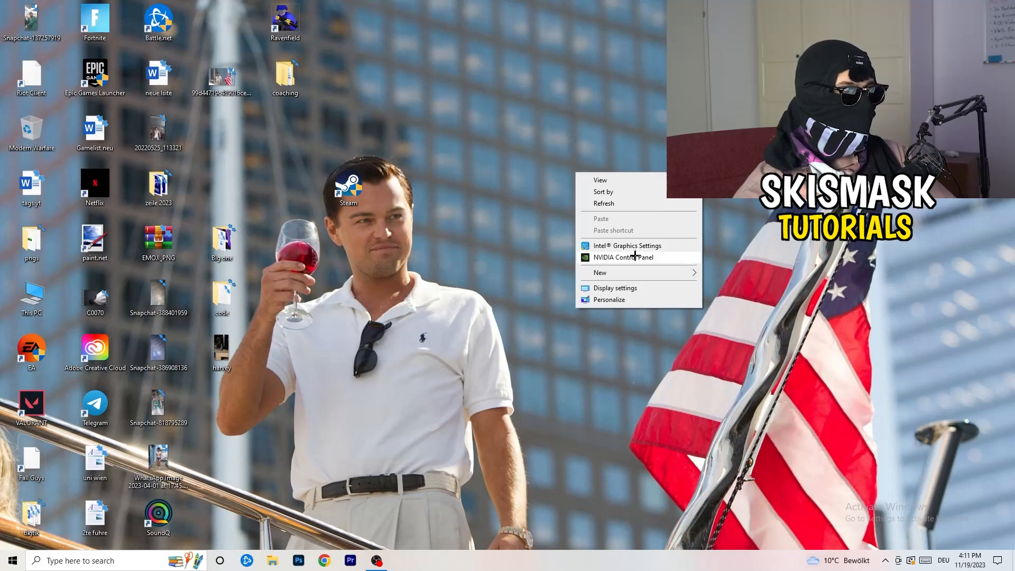
# - Launch the NVIDIA Control Panel from the desktop's right-click menu
pyautogui.click(614, 258)
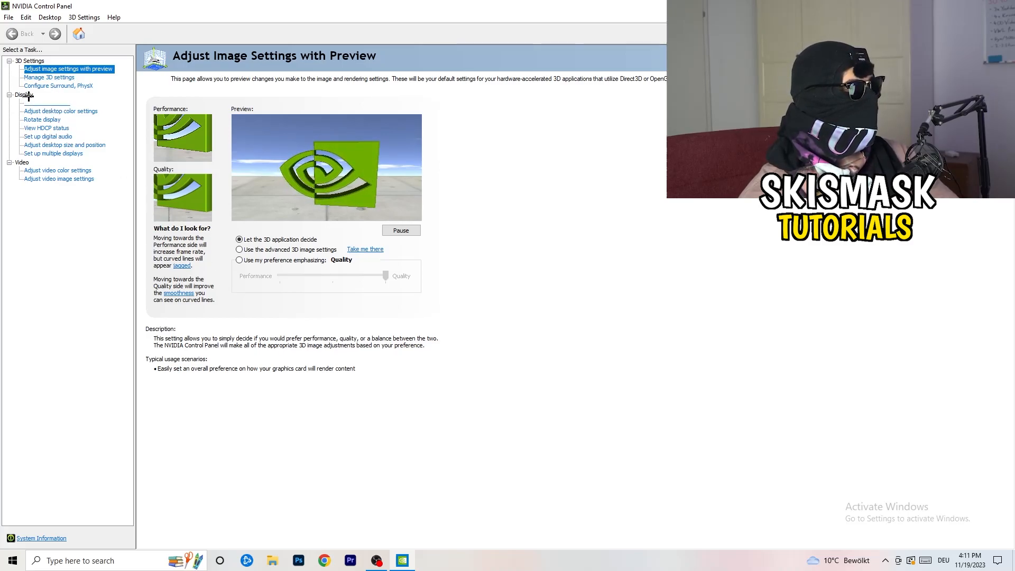
# - Close the NVIDIA Control Panel window, returning to the bare desktop
pyautogui.click(46, 103)
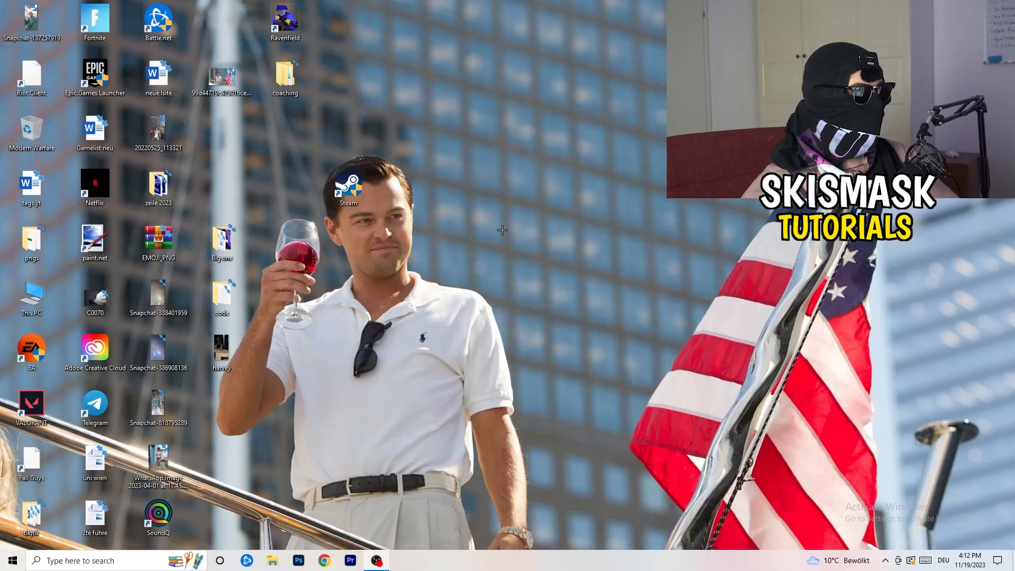
# - Launch the Windows Settings app from the Start menu
pyautogui.click(11, 561)
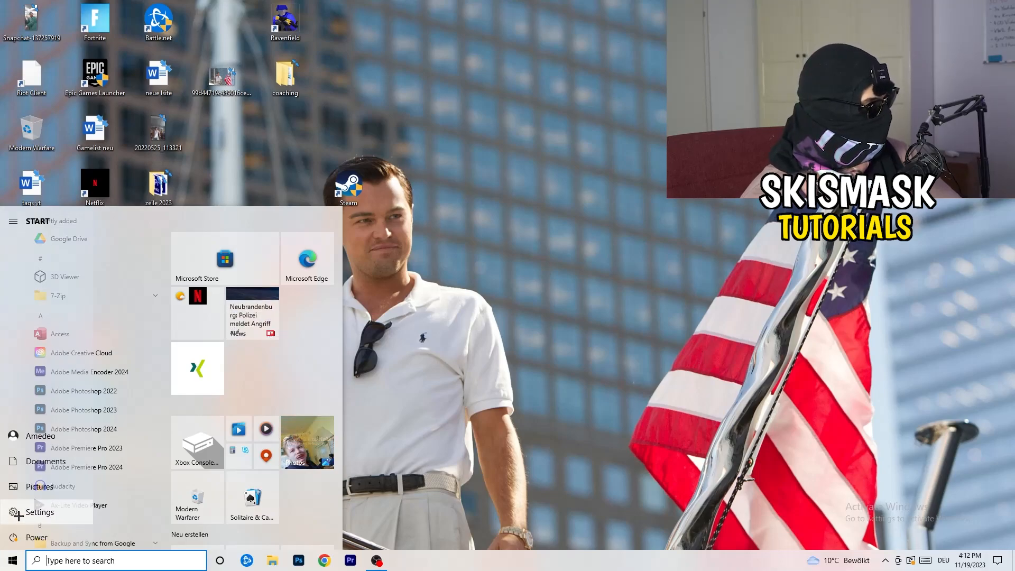
pyautogui.click(39, 512)
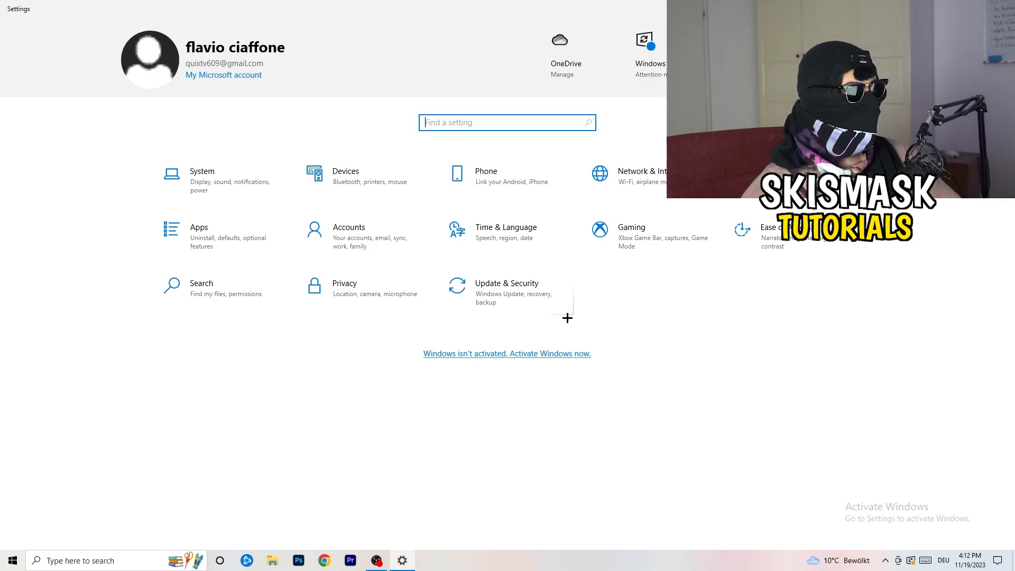
# - On the System Display page, keep text and app scaling at 100% (Recommended)
pyautogui.click(202, 176)
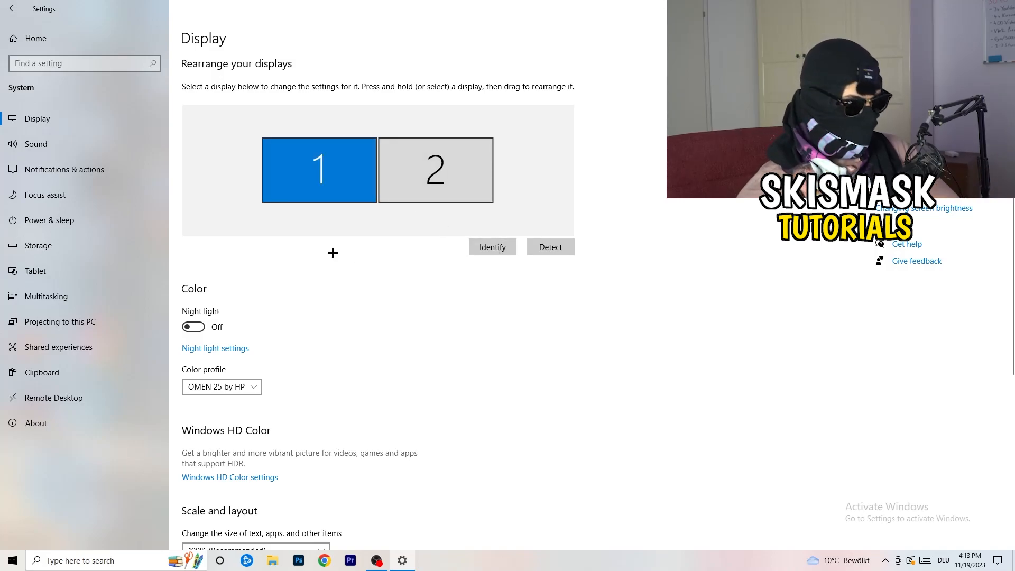
pyautogui.scroll(-3)
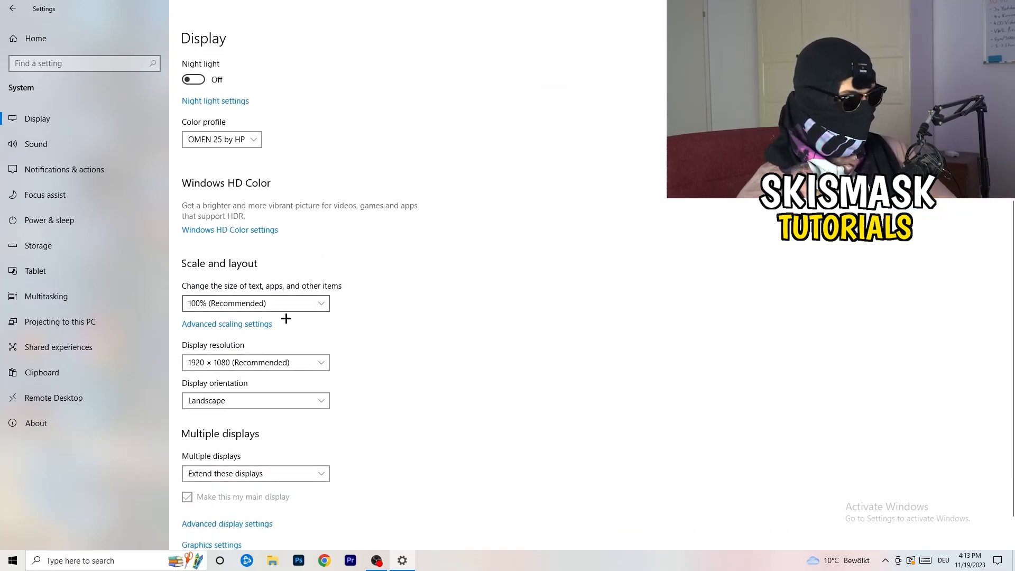
pyautogui.click(255, 303)
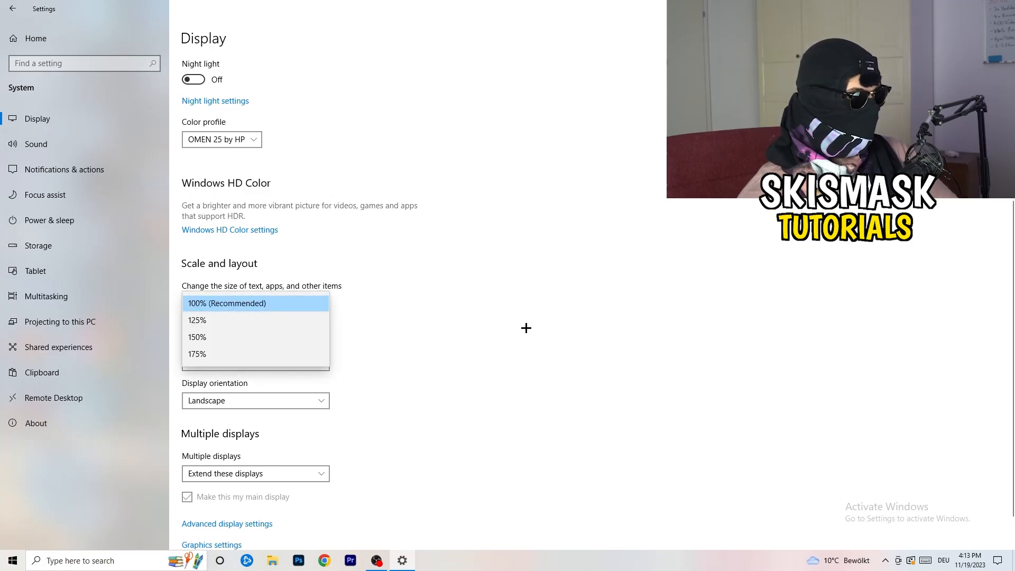
pyautogui.click(228, 303)
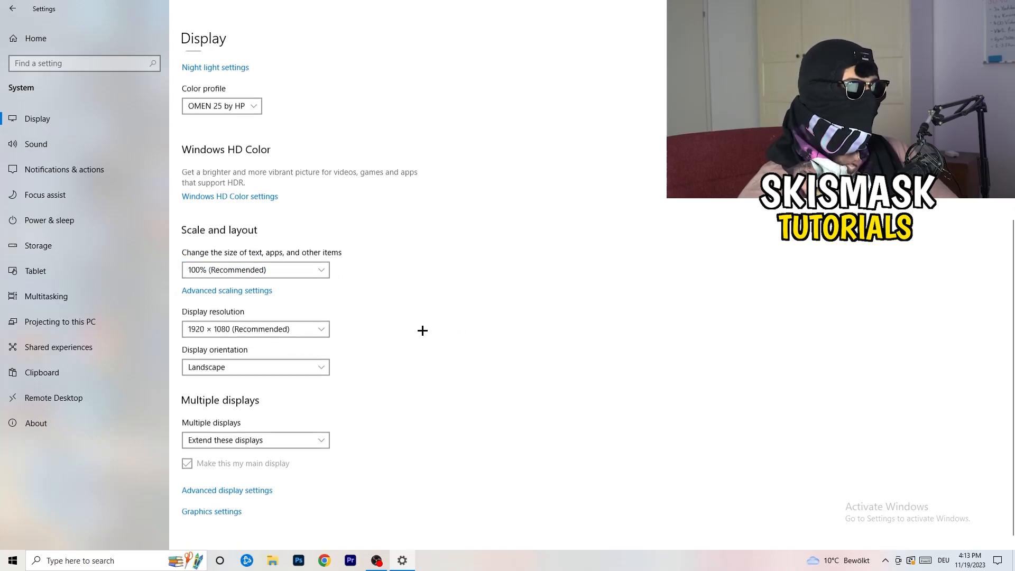
pyautogui.scroll(3)
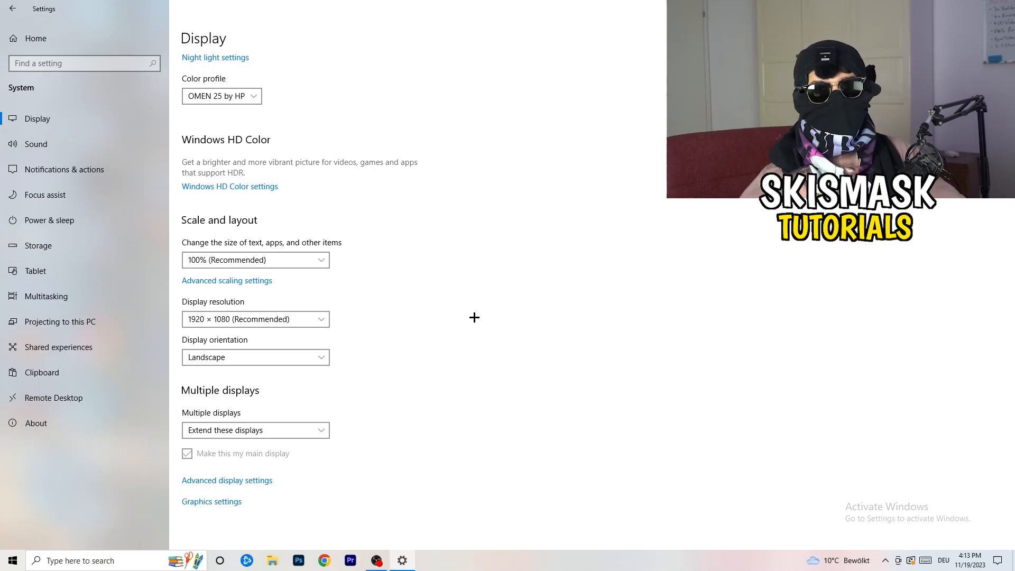
pyautogui.moveTo(397, 306)
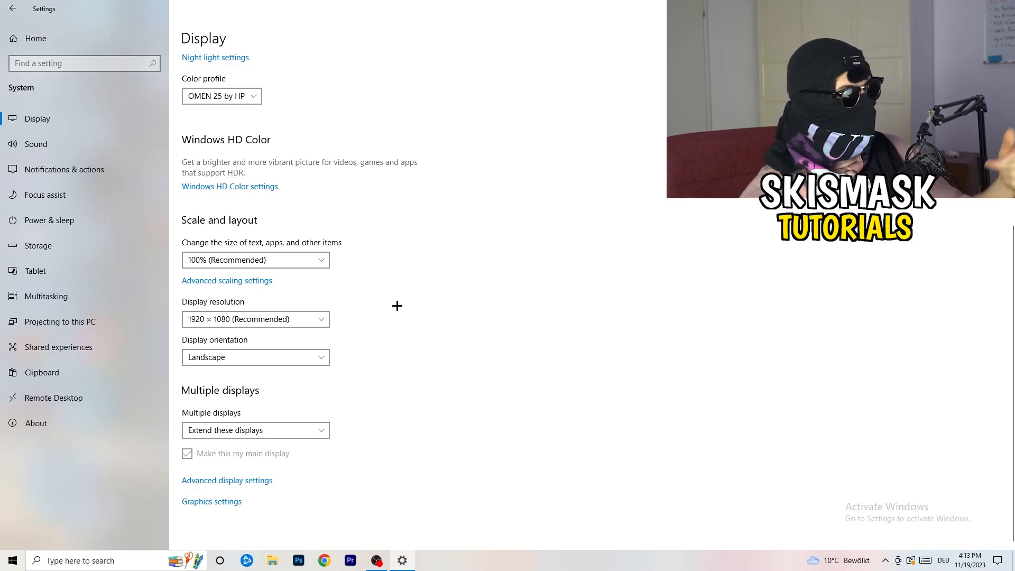
pyautogui.moveTo(405, 291)
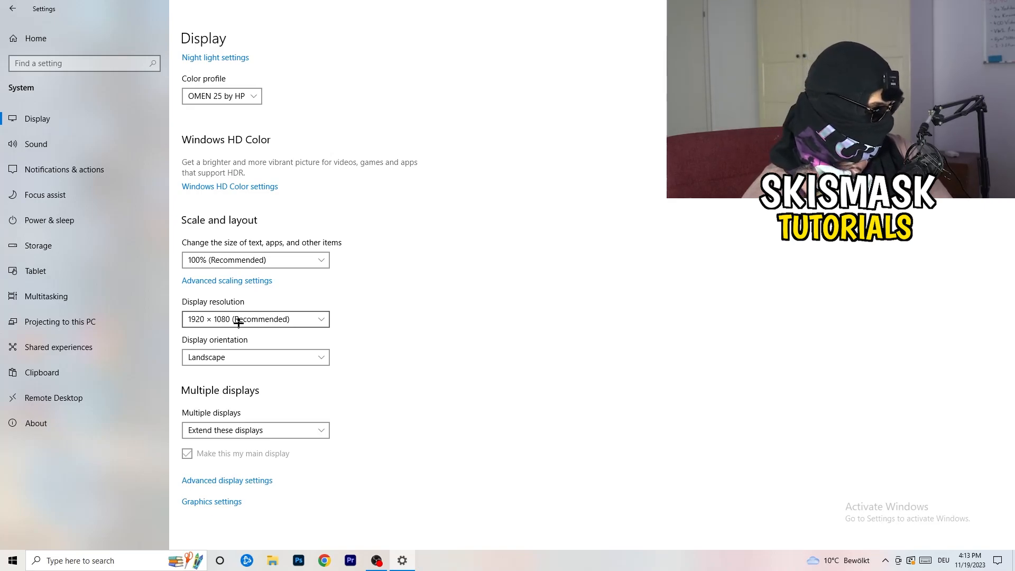
# - Review Power & sleep, then reach Storage's 'Configure Storage Sense or run it now' page
pyautogui.click(49, 220)
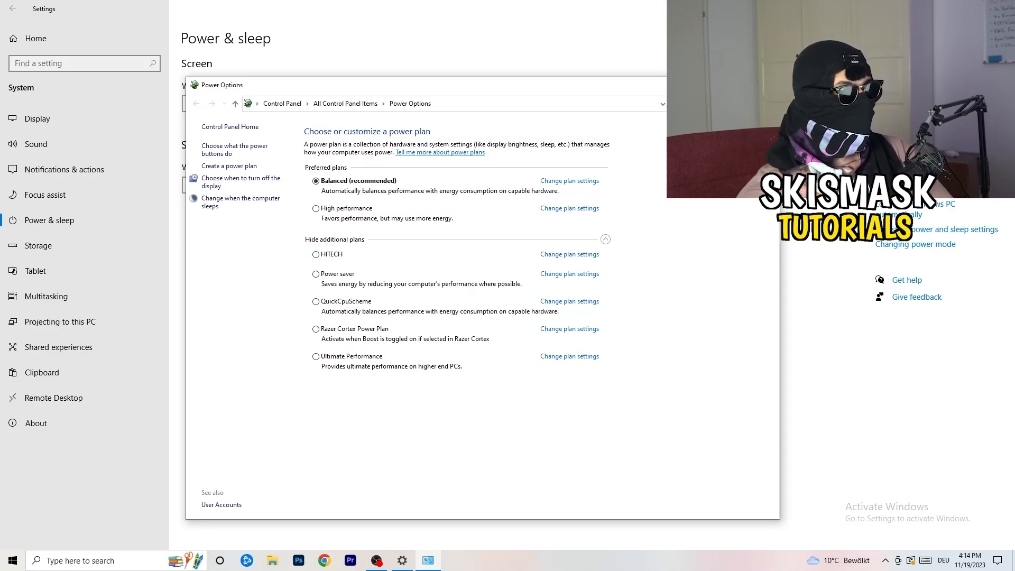
pyautogui.click(38, 245)
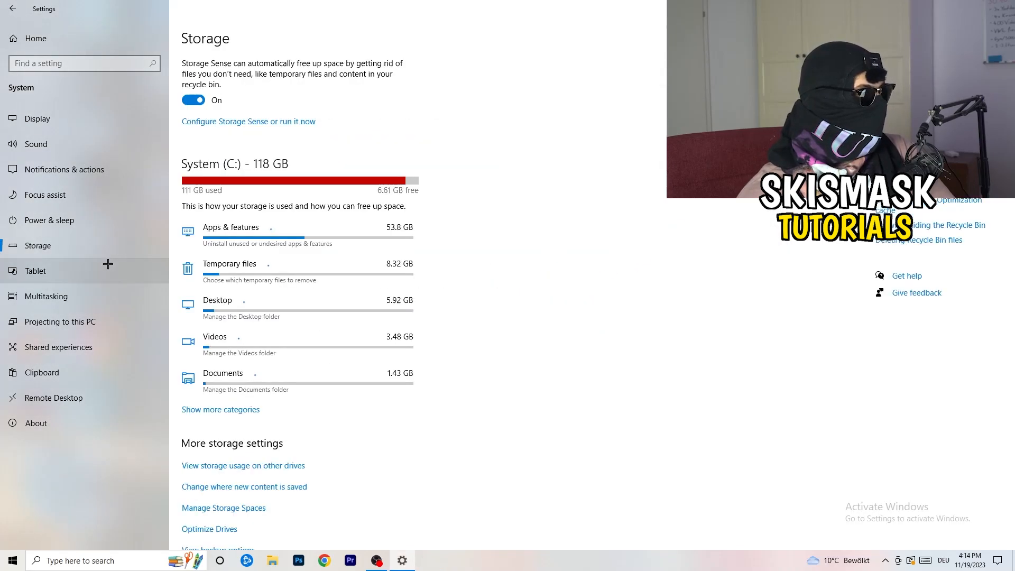
pyautogui.click(248, 122)
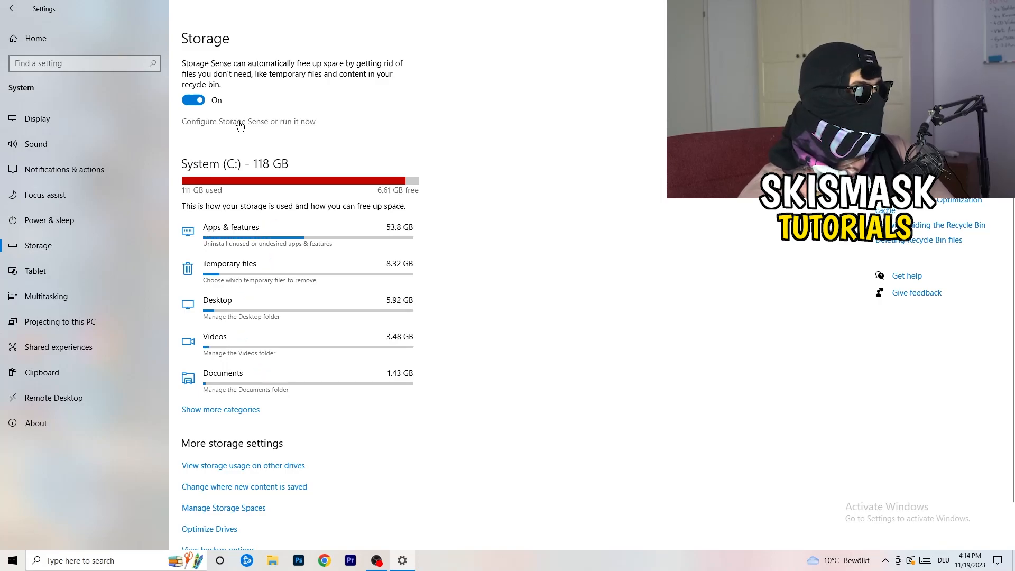
pyautogui.click(248, 121)
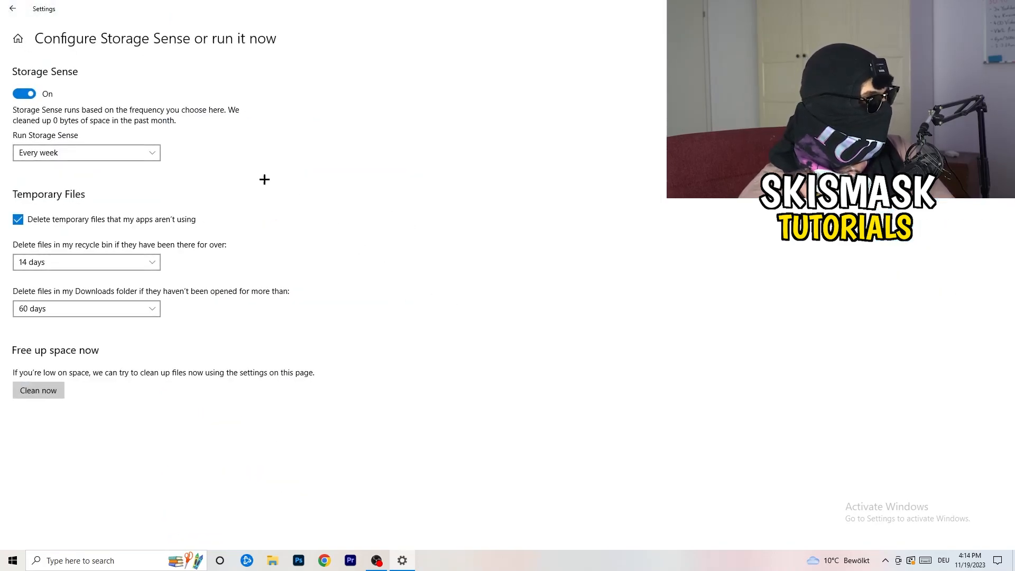
pyautogui.moveTo(171, 138)
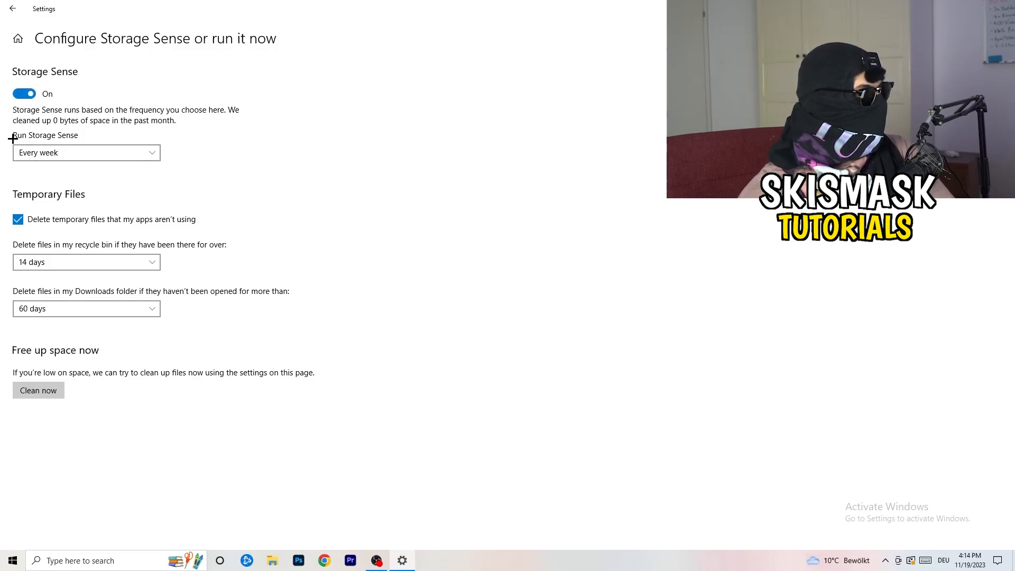
# - Keep Storage Sense on Every week and Downloads cleanup at 60 days, then return Home
pyautogui.click(87, 152)
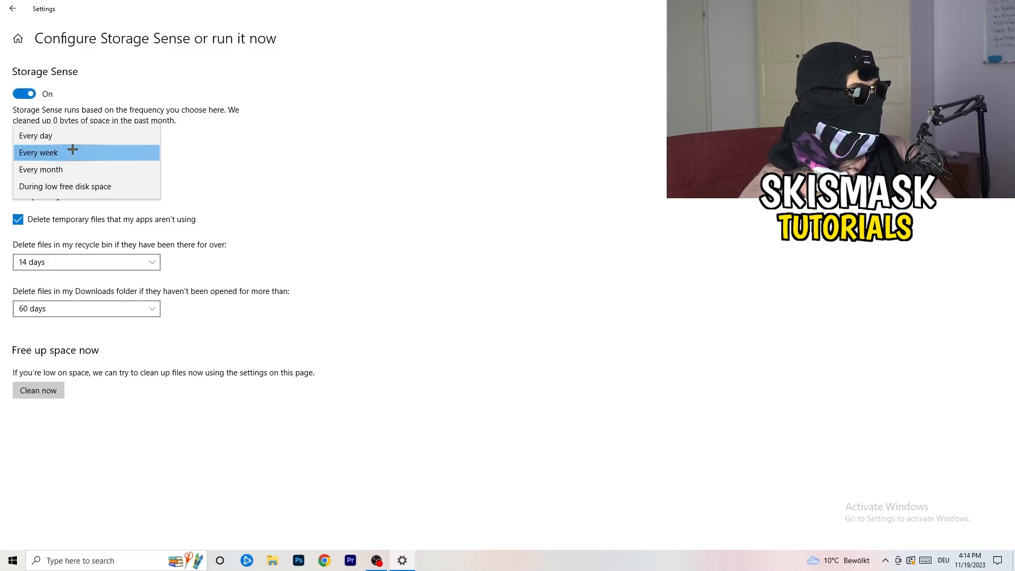
pyautogui.click(38, 152)
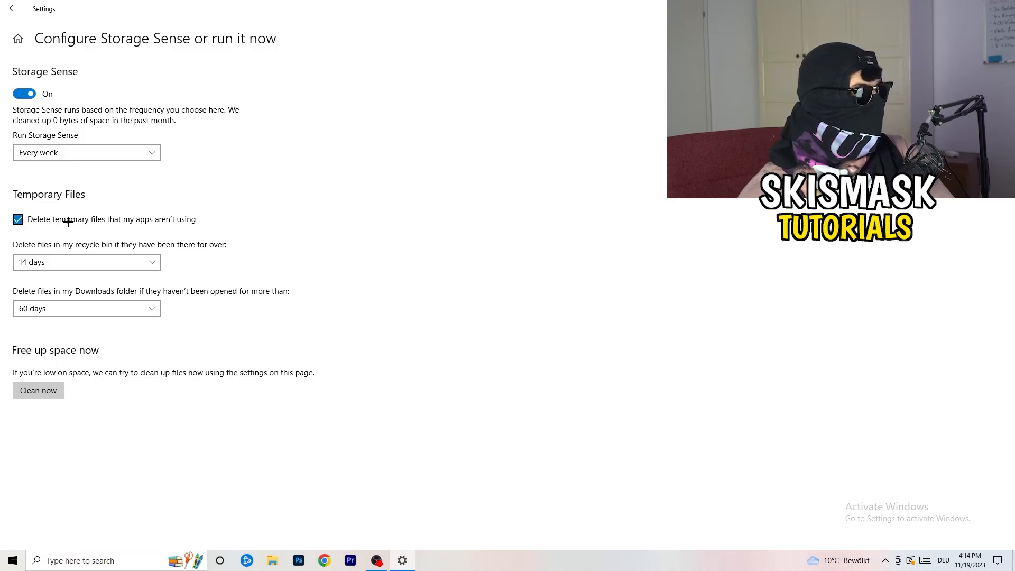
pyautogui.moveTo(206, 222)
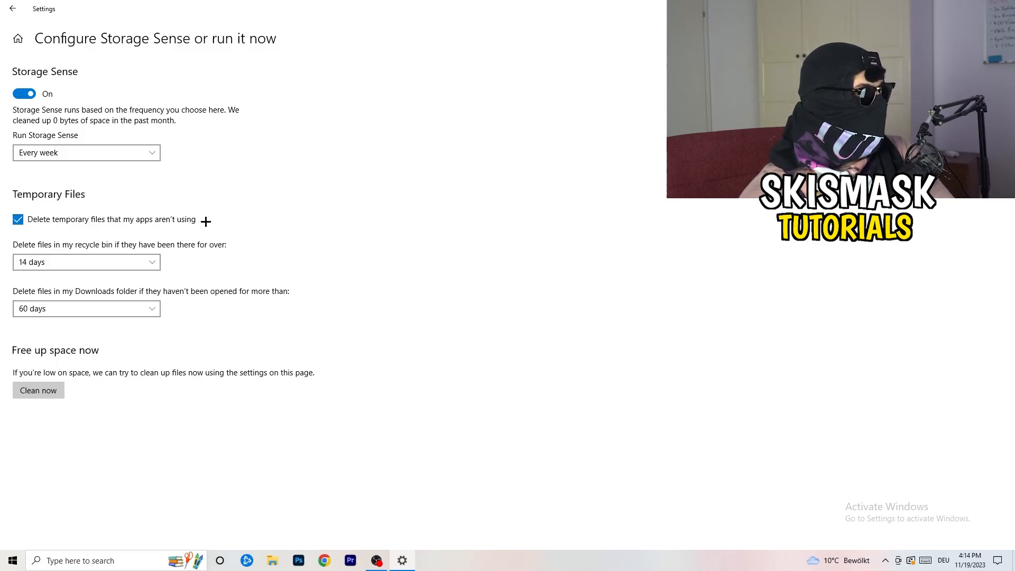
pyautogui.moveTo(117, 249)
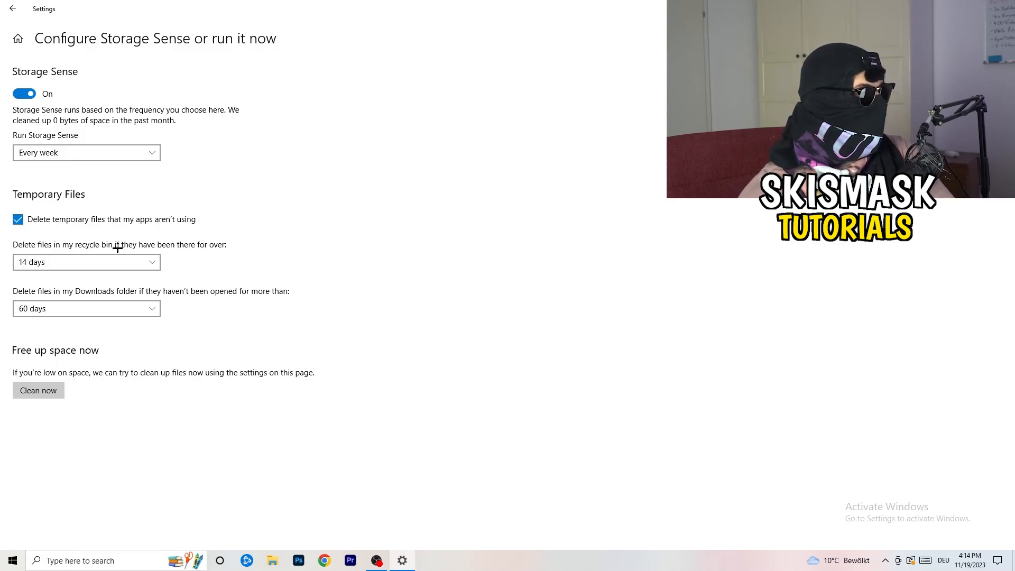
pyautogui.click(87, 262)
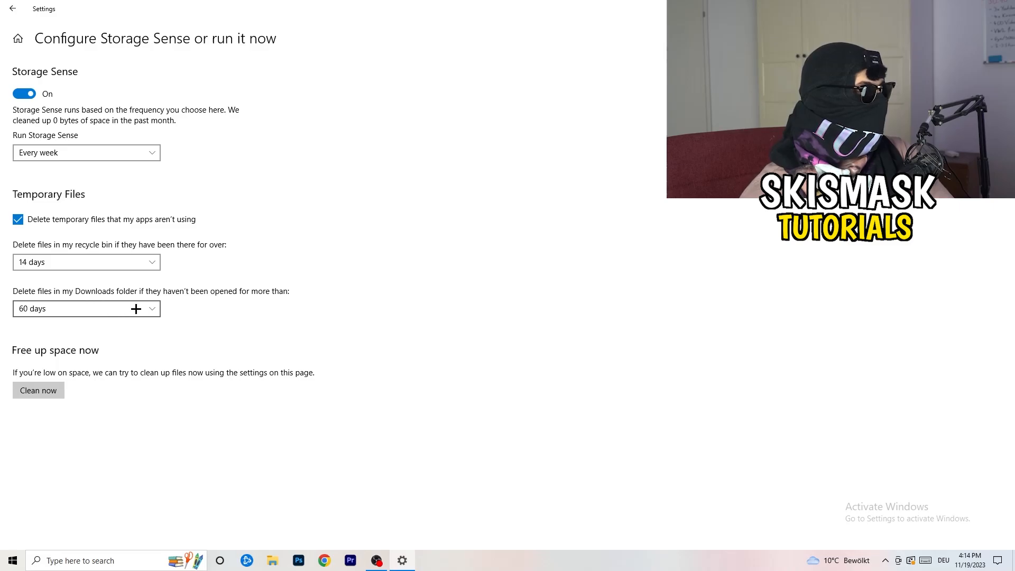
pyautogui.click(86, 309)
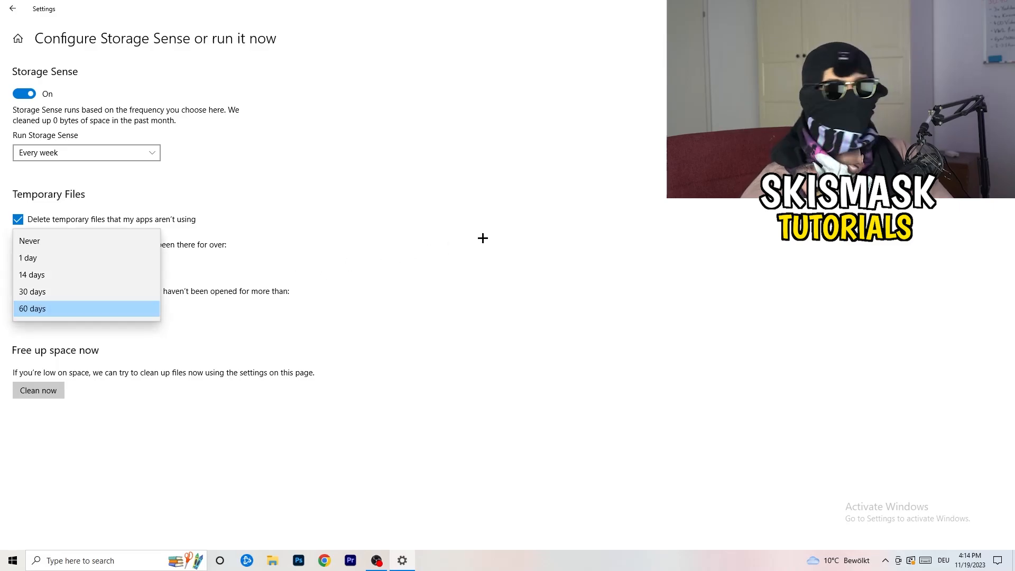
pyautogui.click(32, 275)
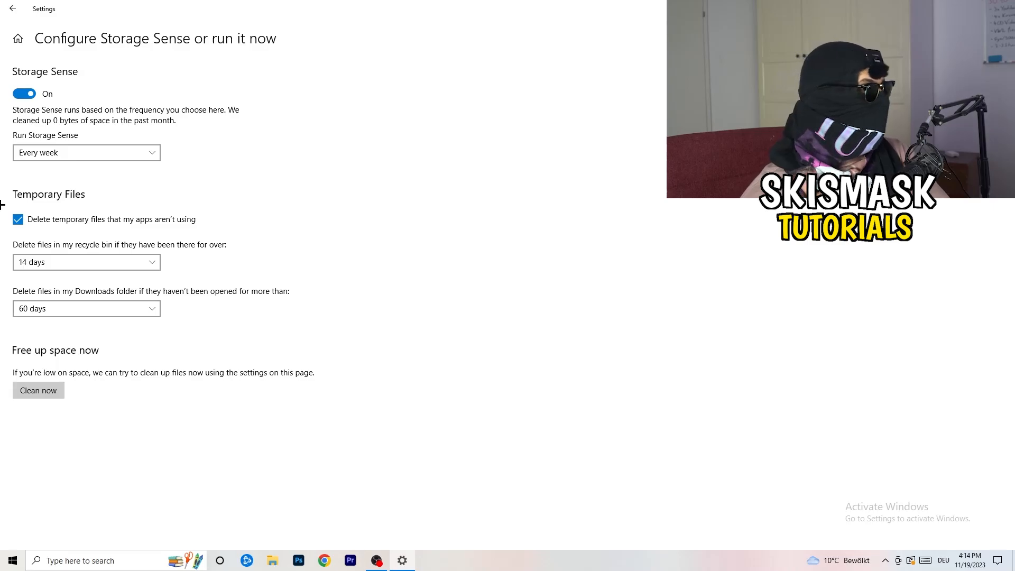
pyautogui.moveTo(62, 354)
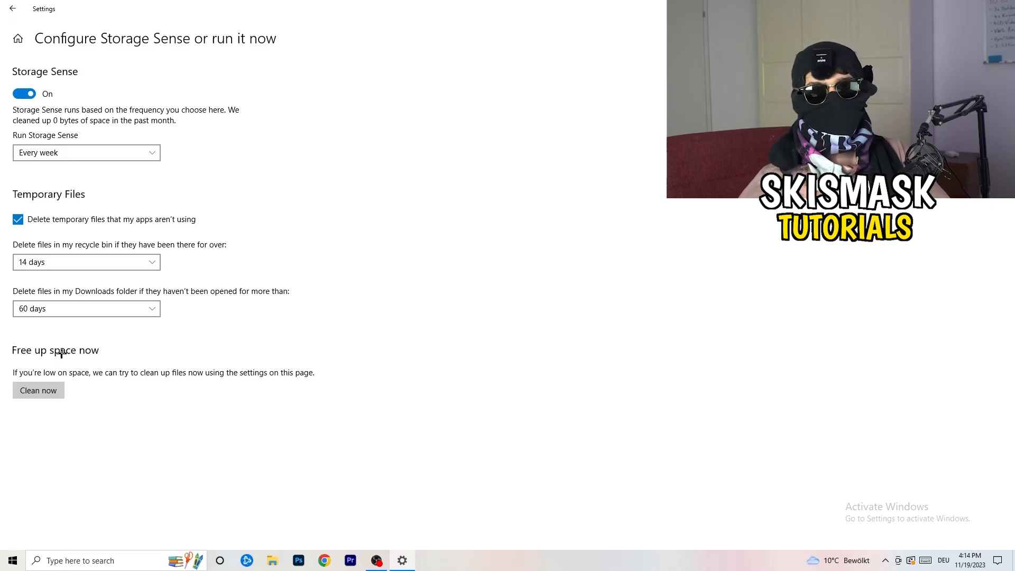
pyautogui.click(12, 8)
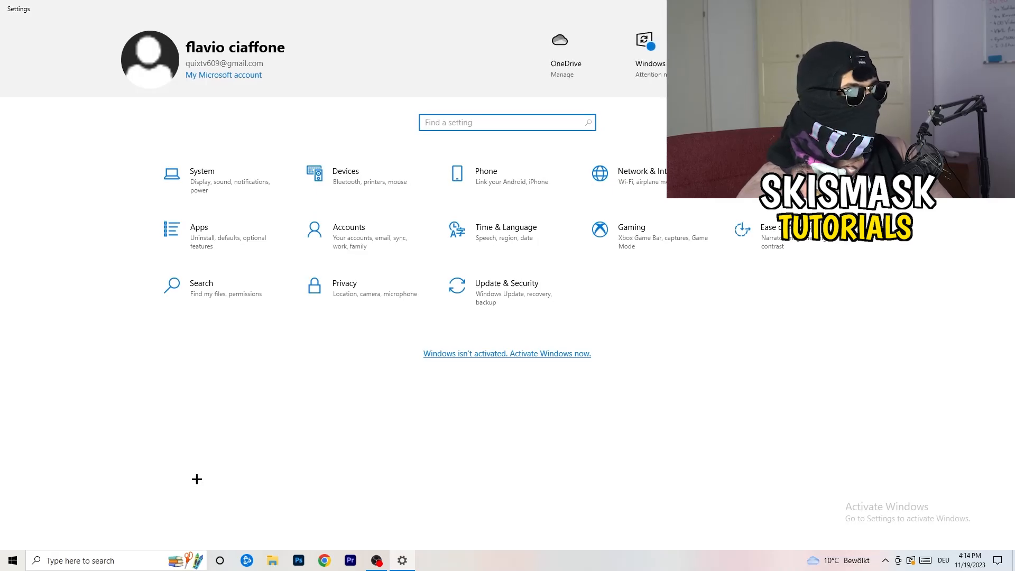
# - Switch the Xbox Game Bar toggle to Off under Gaming
pyautogui.click(631, 227)
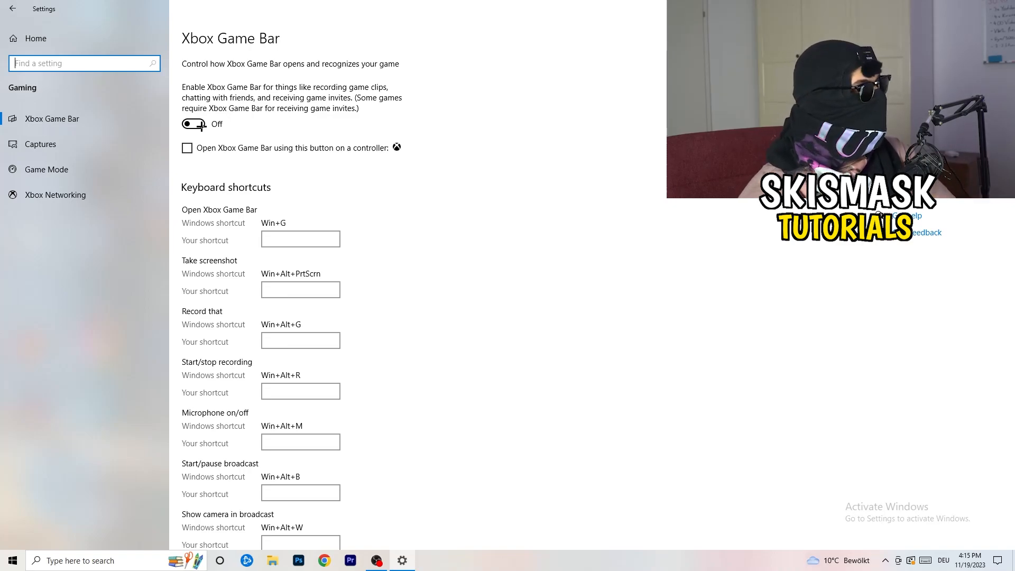
pyautogui.moveTo(441, 229)
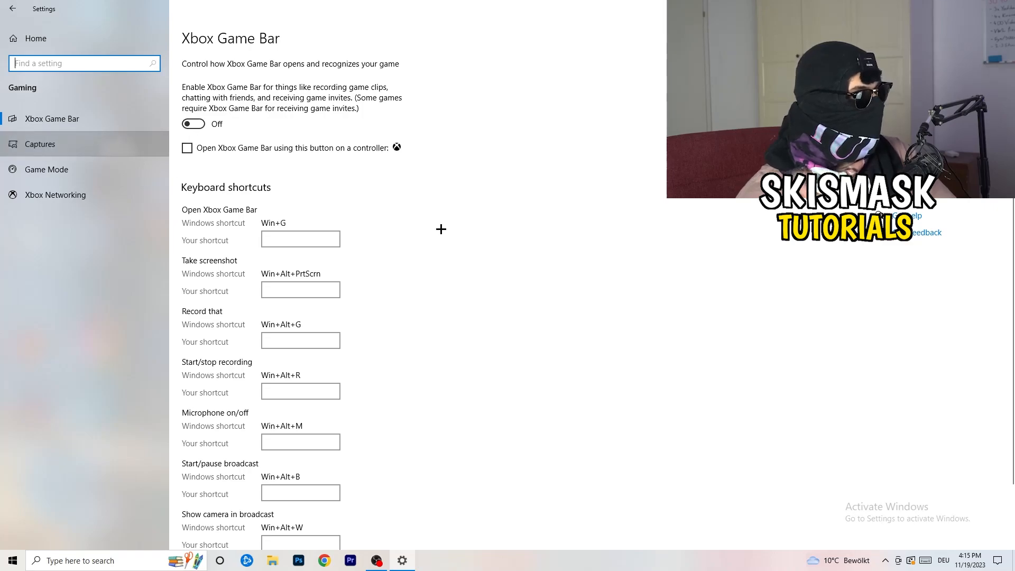
# - Review the Captures page, confirming background recording and recorded game audio are off
pyautogui.click(40, 144)
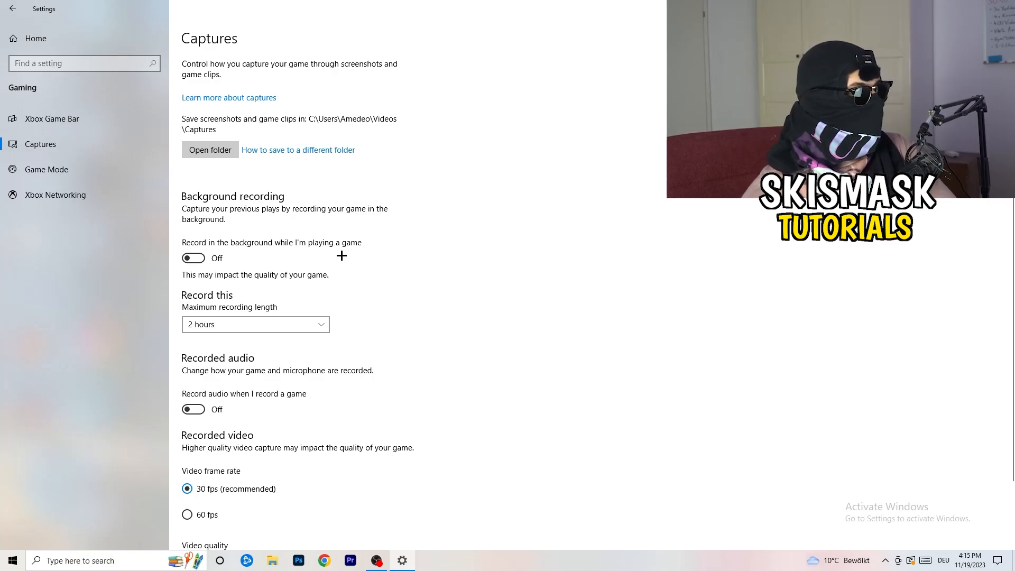
pyautogui.scroll(-3)
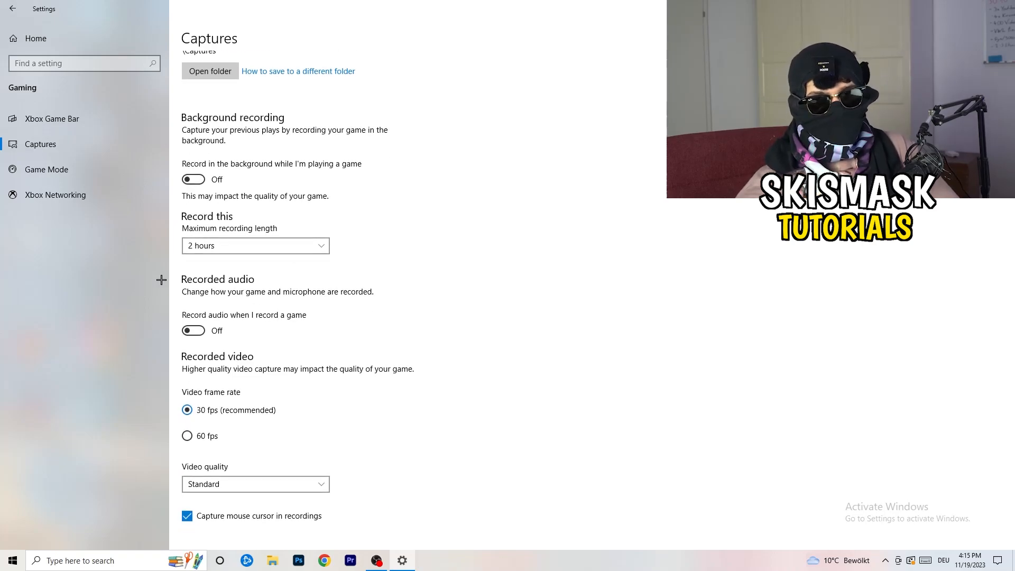
pyautogui.moveTo(91, 177)
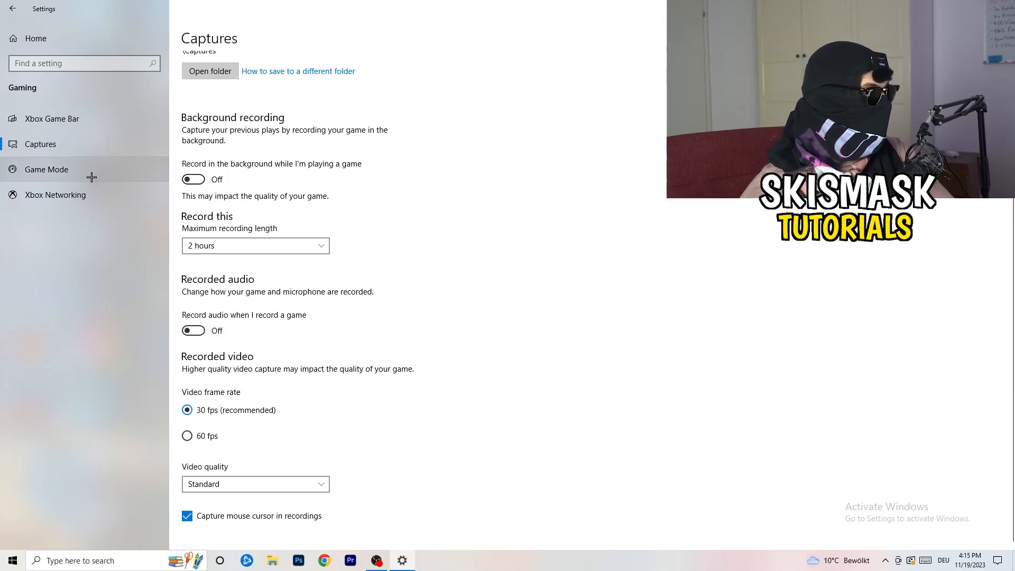
pyautogui.click(46, 169)
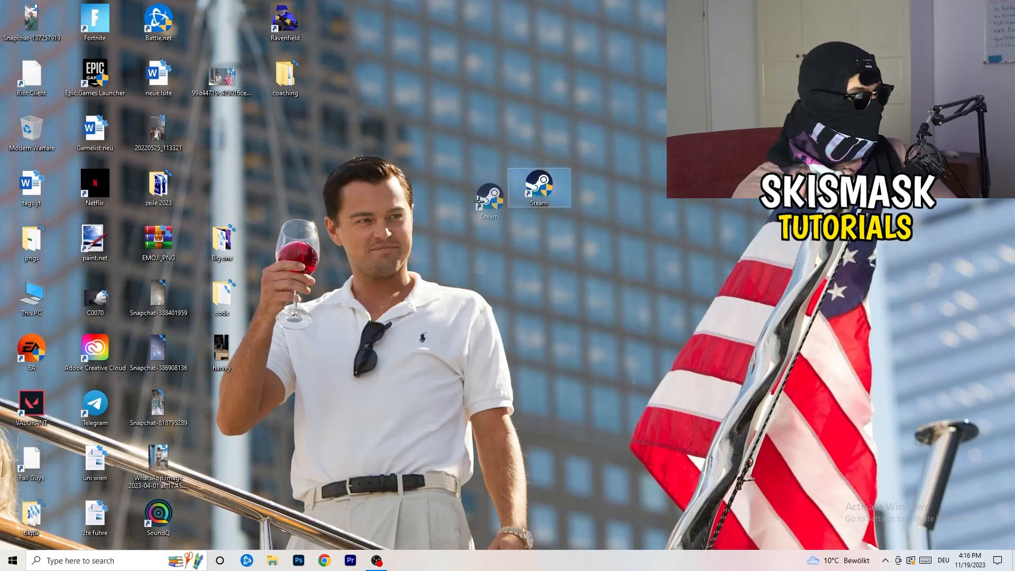
# - Set the Steam shortcut to Windows 8 compatibility mode and Run as administrator
pyautogui.rightClick(488, 188)
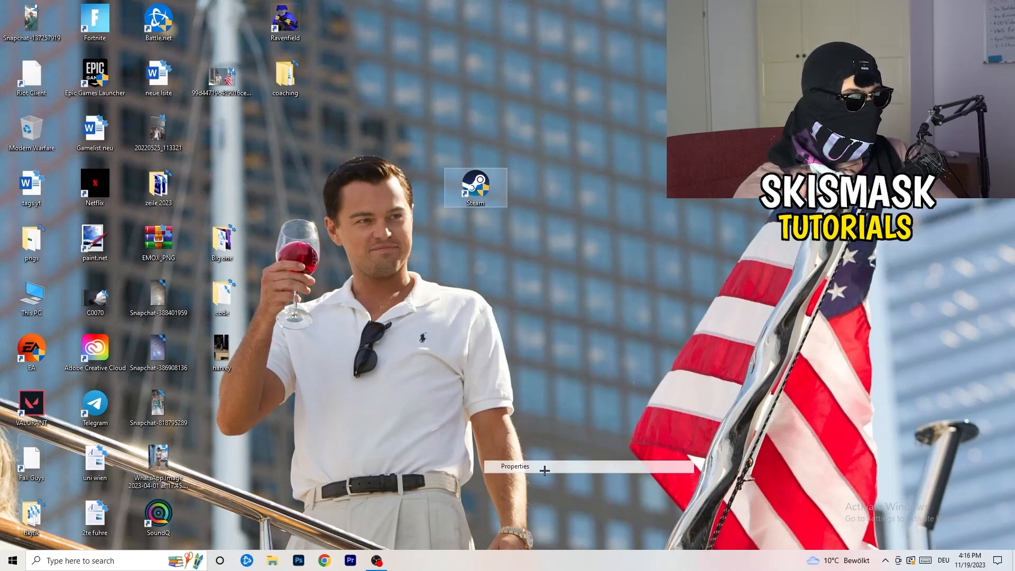
pyautogui.click(514, 466)
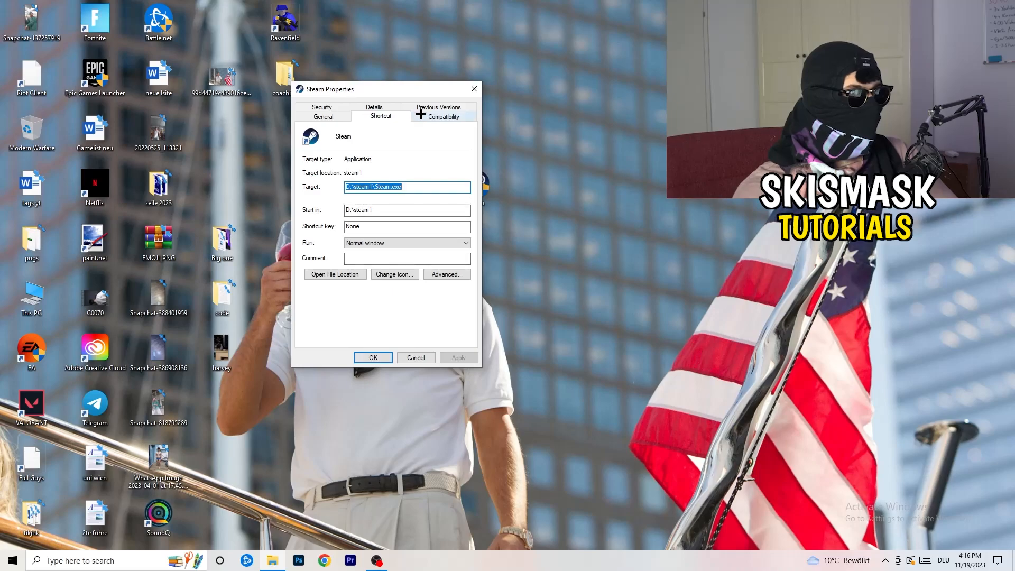
pyautogui.click(443, 115)
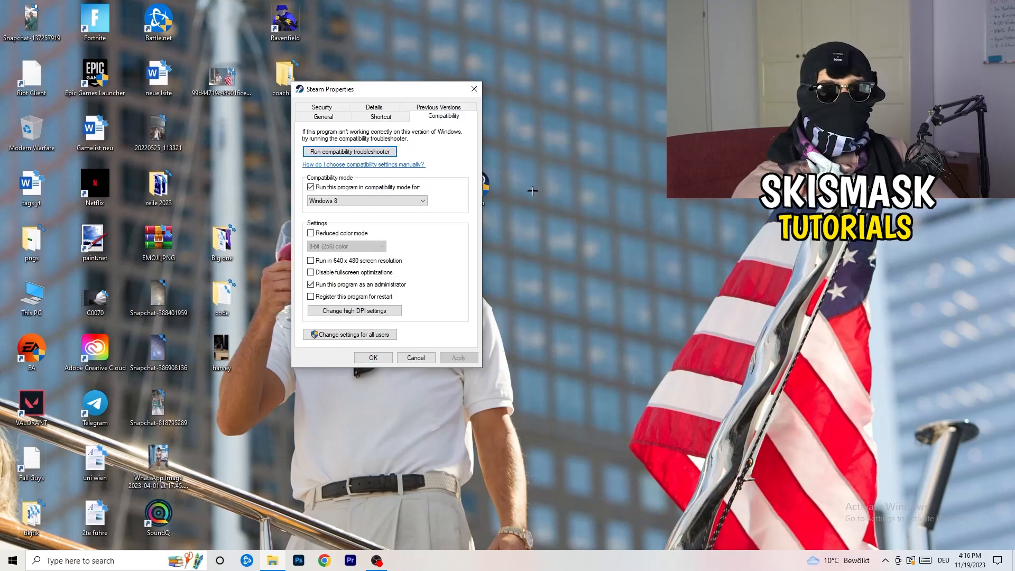
pyautogui.moveTo(292, 156)
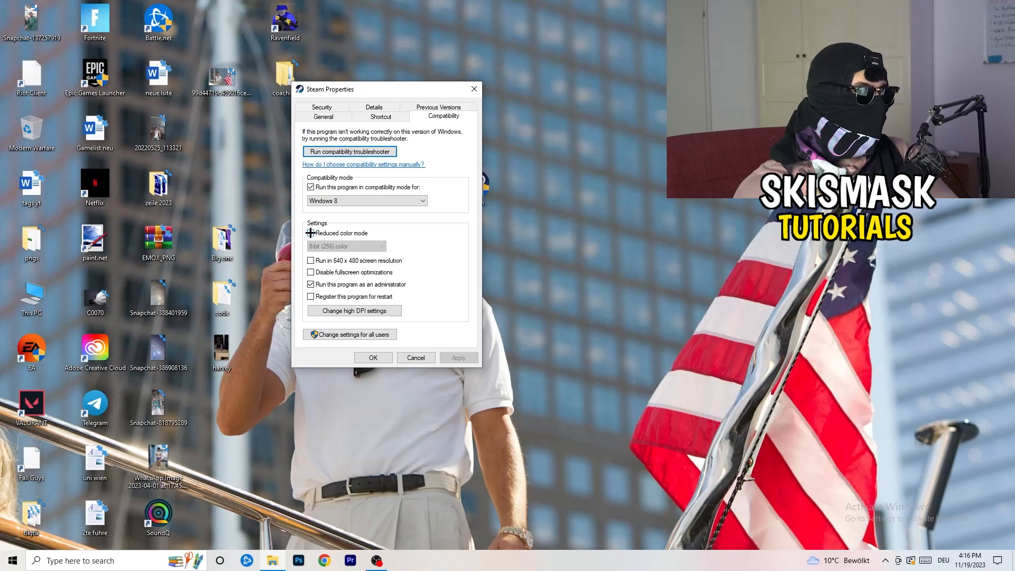
pyautogui.click(311, 233)
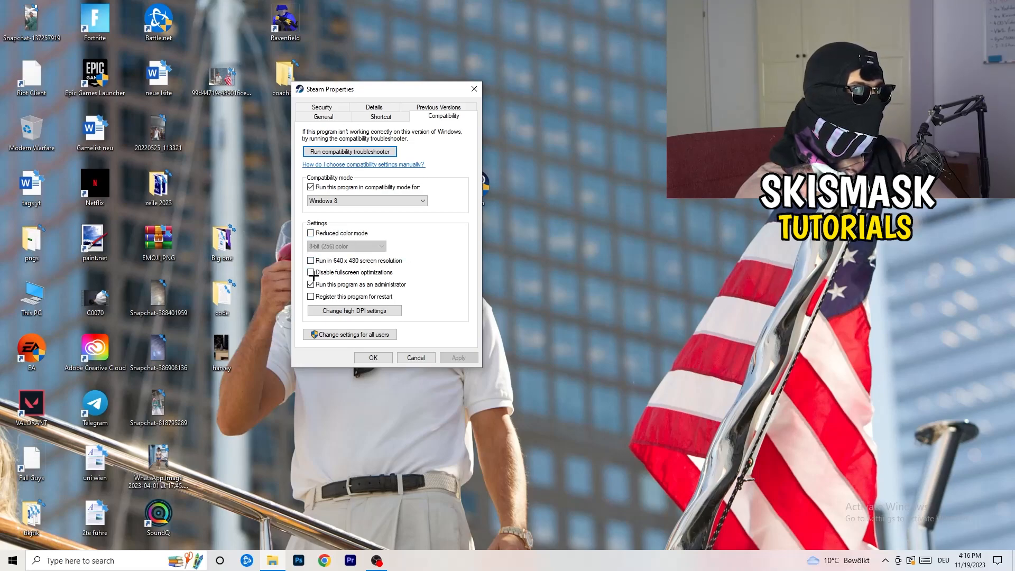
pyautogui.click(311, 284)
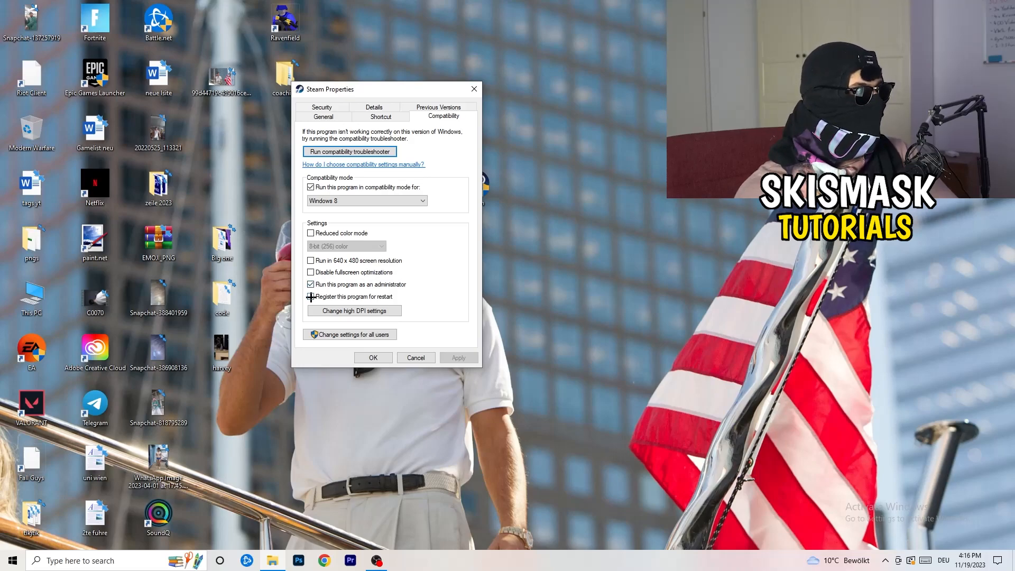
pyautogui.click(311, 296)
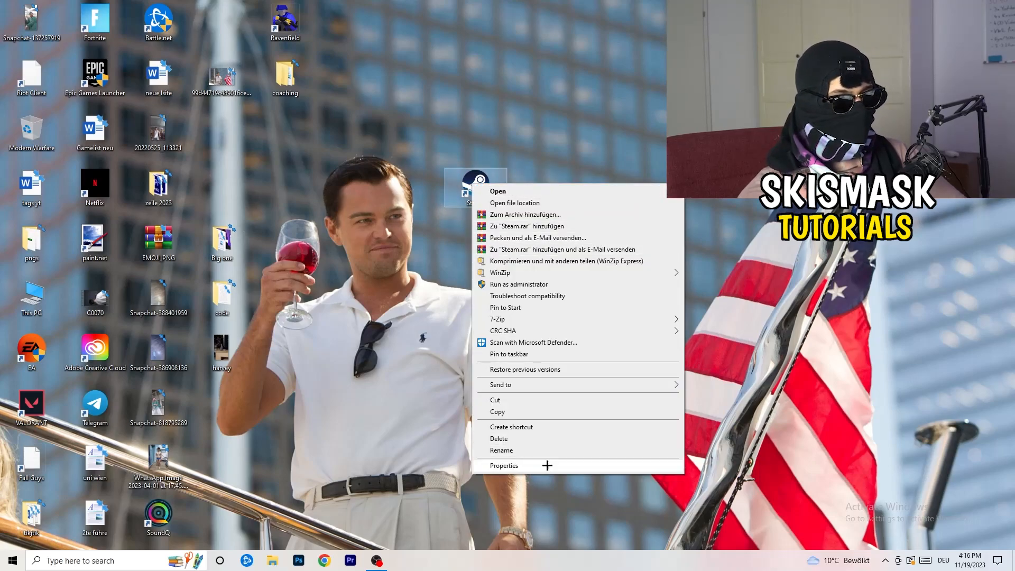
pyautogui.click(504, 465)
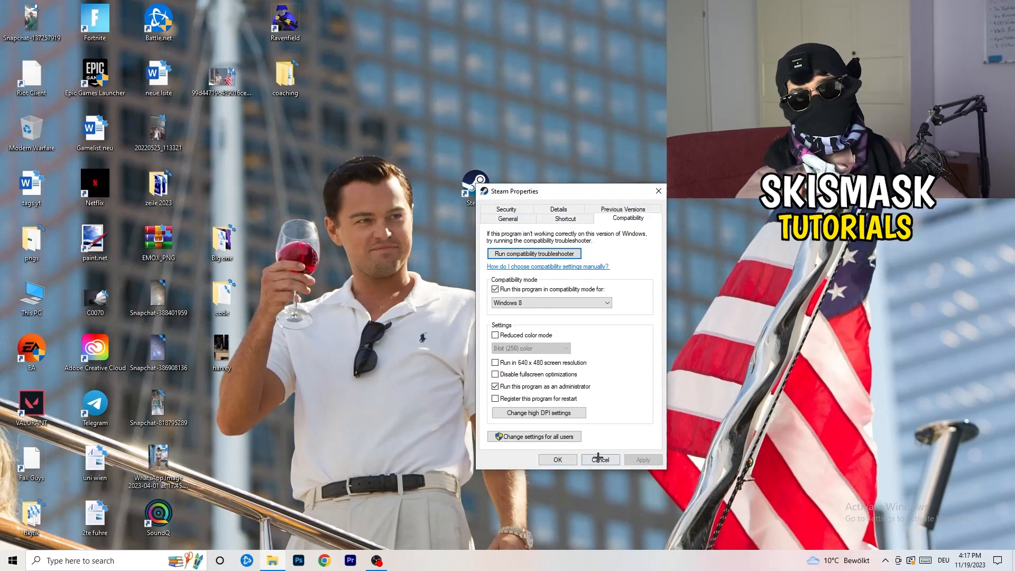
pyautogui.click(599, 460)
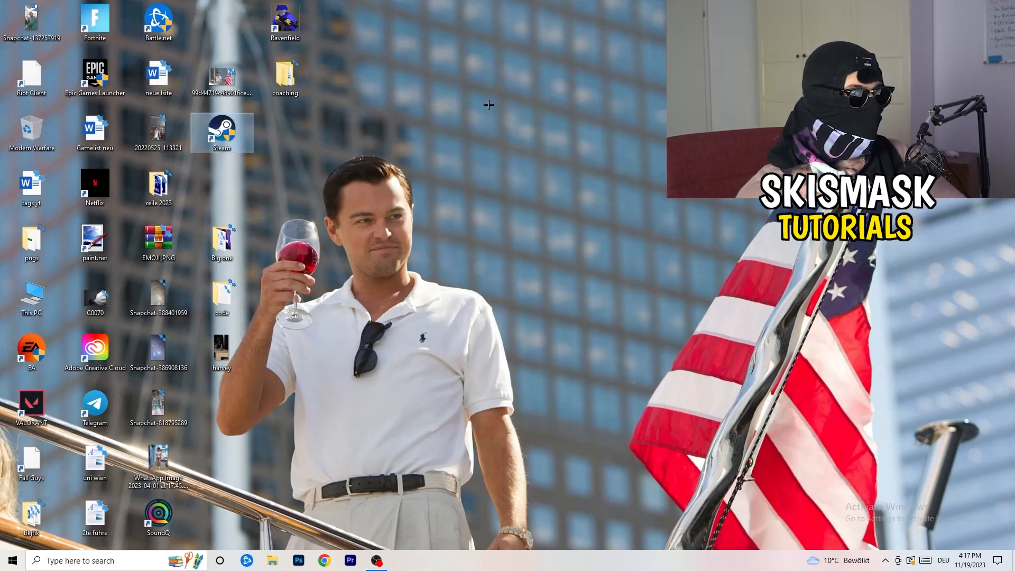
pyautogui.moveTo(516, 317)
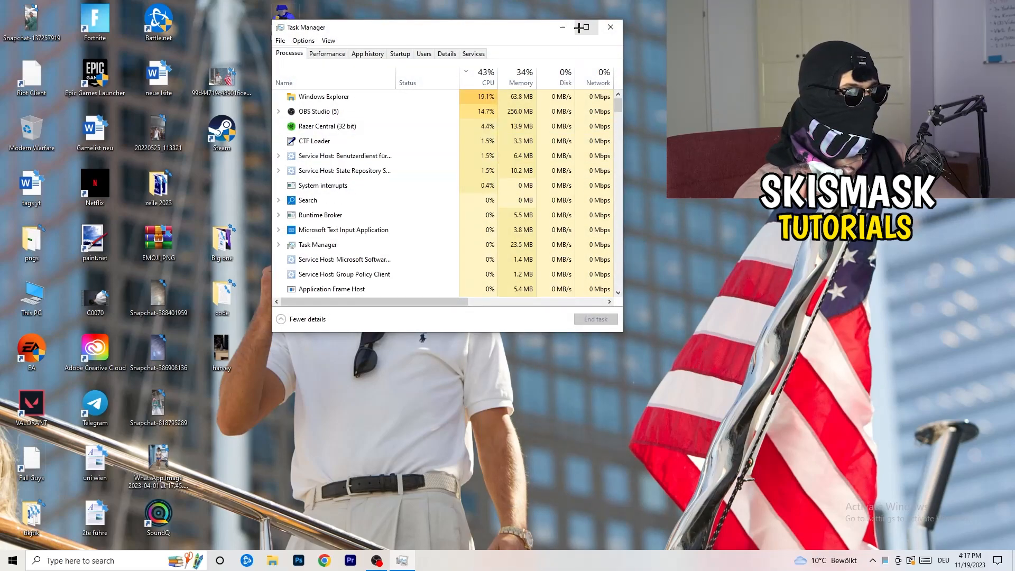
# - Maximize Task Manager, show the Details tab, and right-click Creative Cloud UI Helper.exe
pyautogui.click(581, 27)
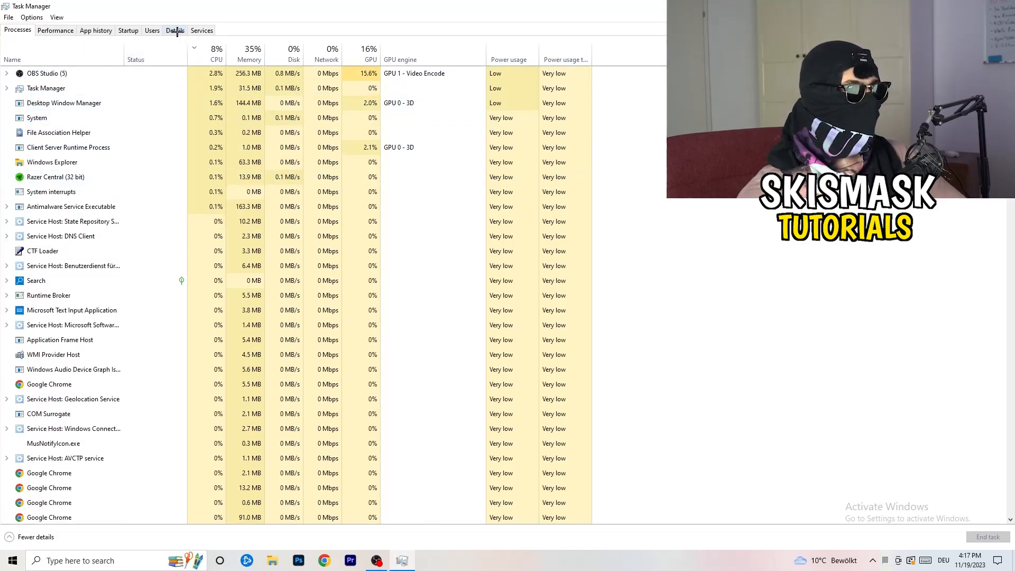
pyautogui.click(175, 29)
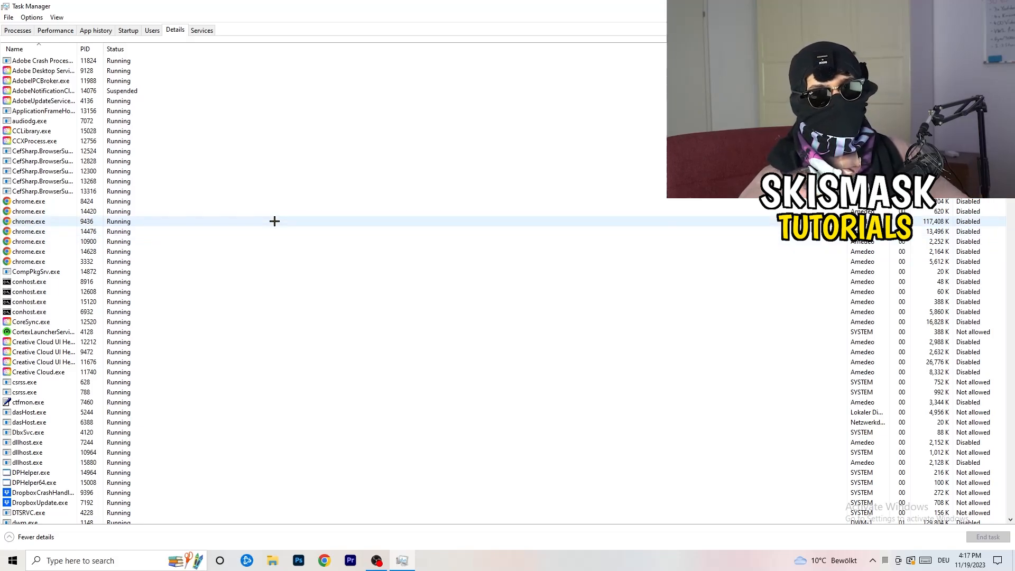
pyautogui.click(43, 351)
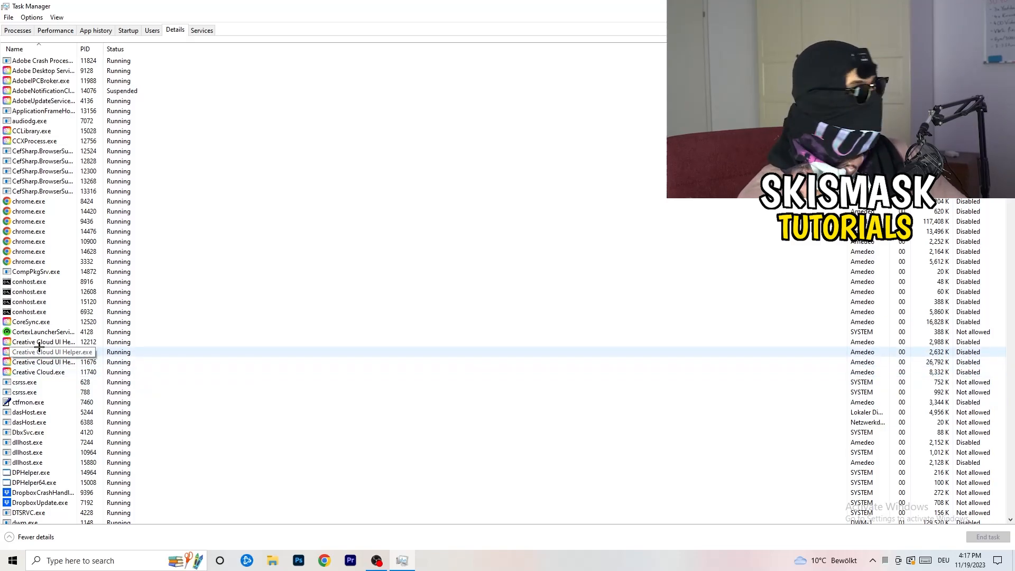
pyautogui.rightClick(42, 342)
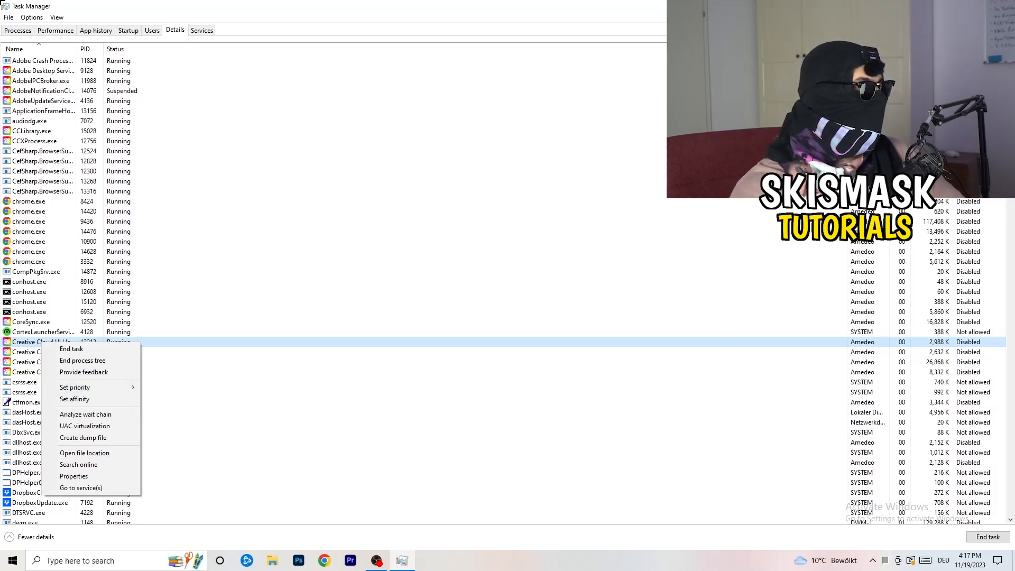
# - View the Startup apps list and bring up the Windows Security notification icon's Disable option
pyautogui.click(128, 30)
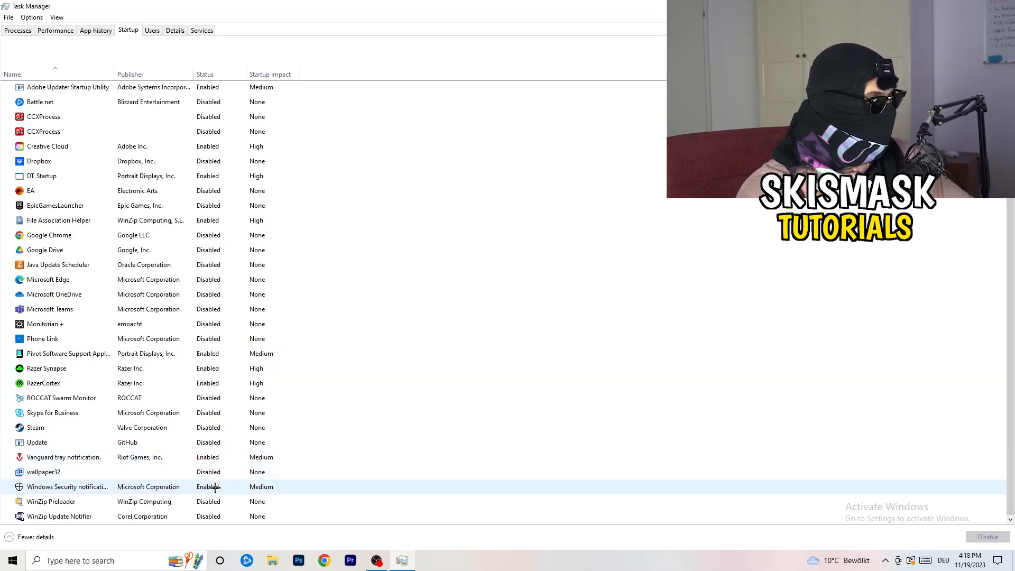
pyautogui.rightClick(71, 486)
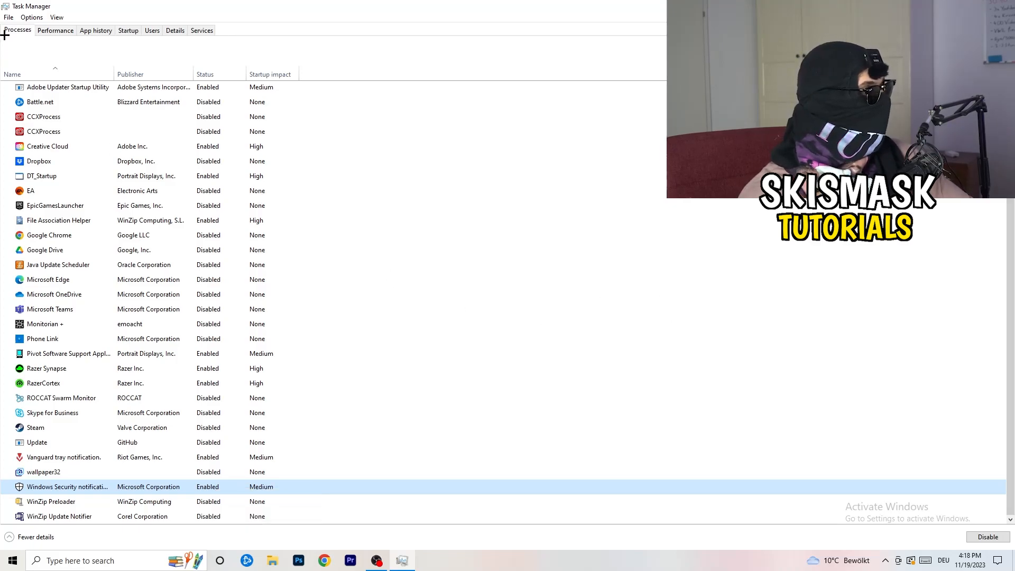
# - Sort running processes by GPU usage and open the OBS Studio process's context menu
pyautogui.click(17, 30)
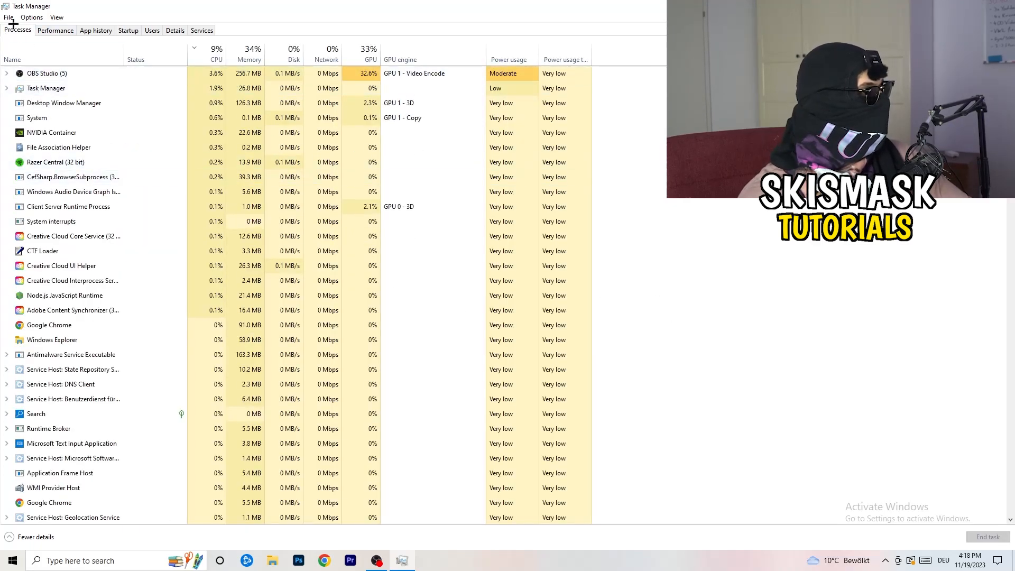
pyautogui.scroll(-3)
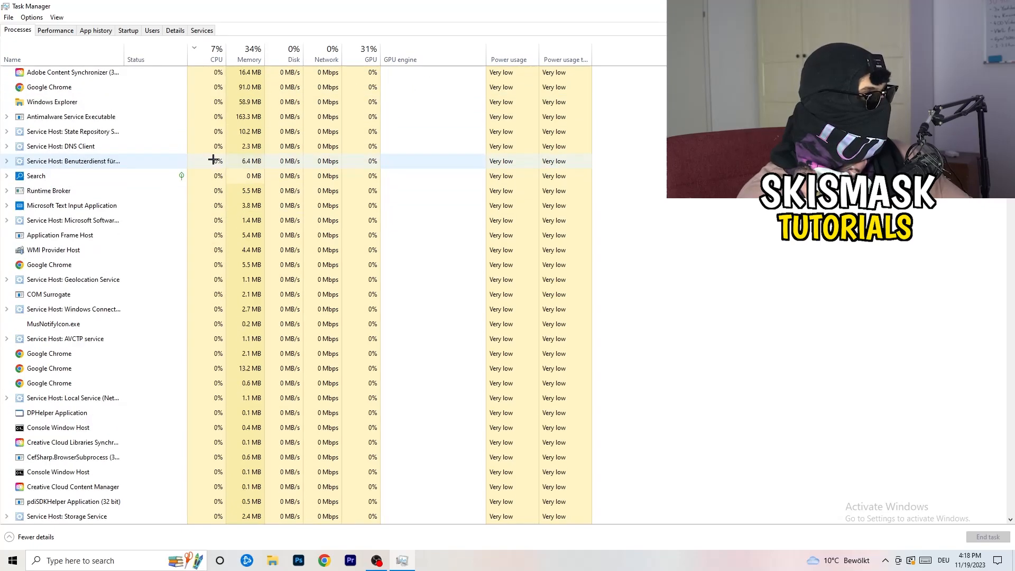
pyautogui.click(370, 49)
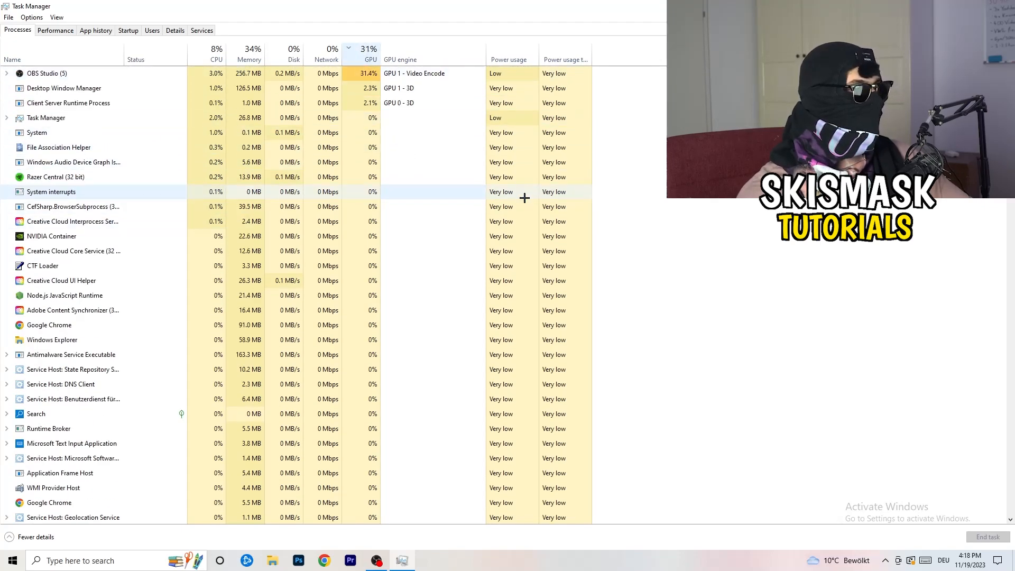
pyautogui.click(369, 58)
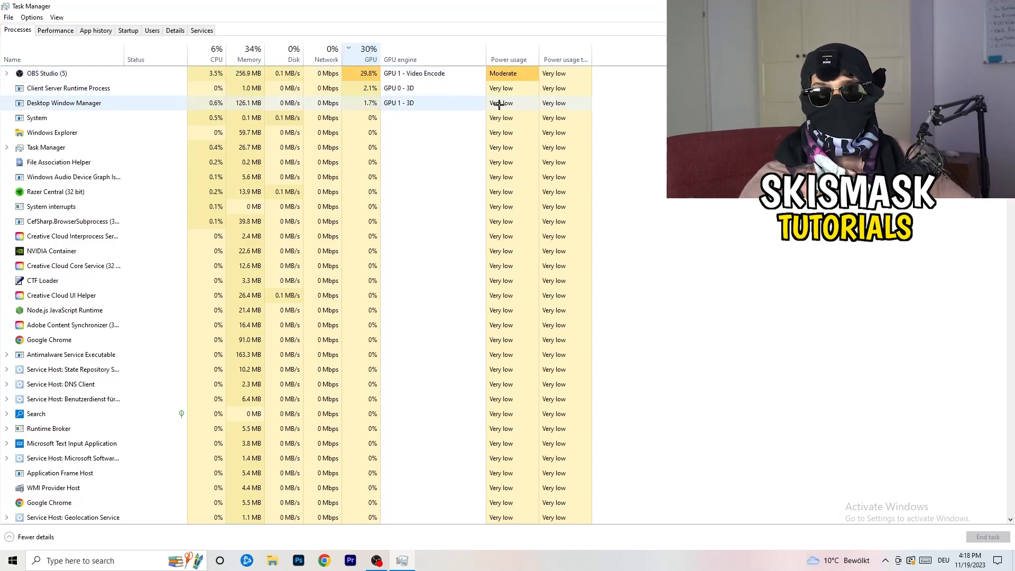
pyautogui.rightClick(46, 73)
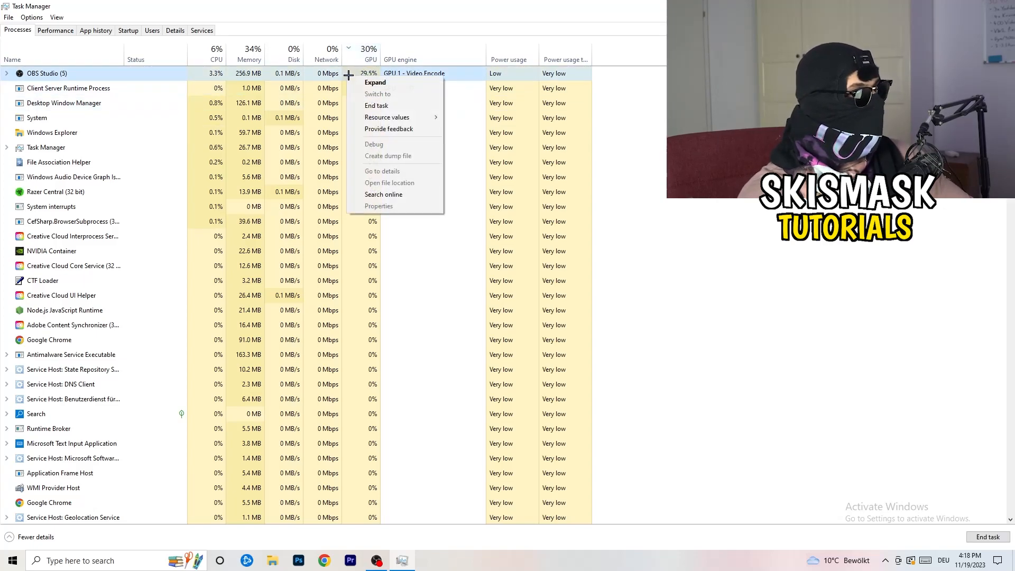